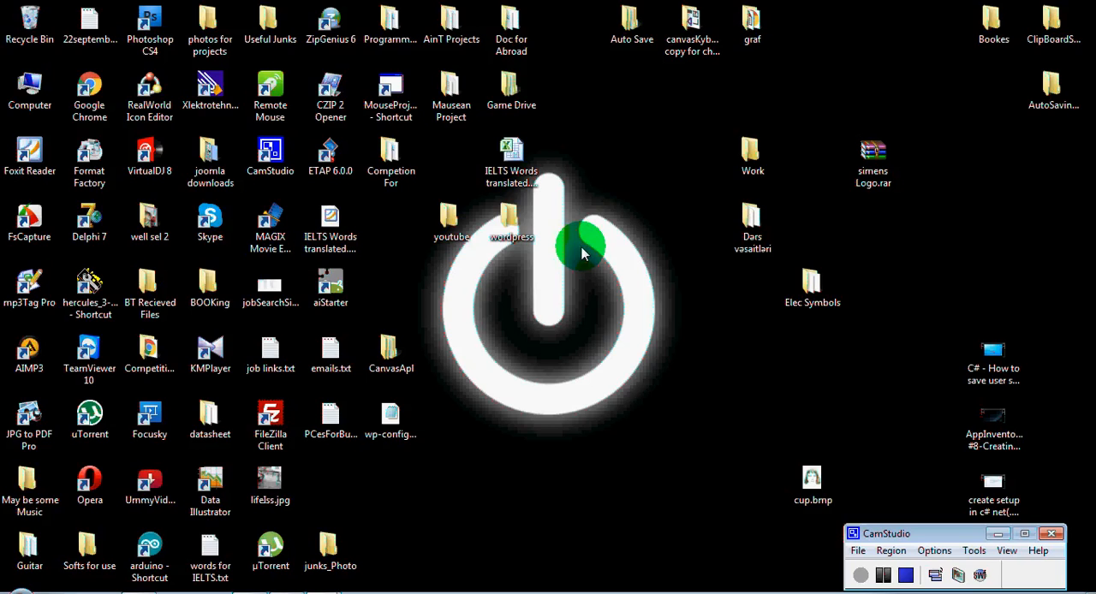
# Refresh the Windows desktop twice from its right-click menu
pyautogui.rightClick(582, 252)
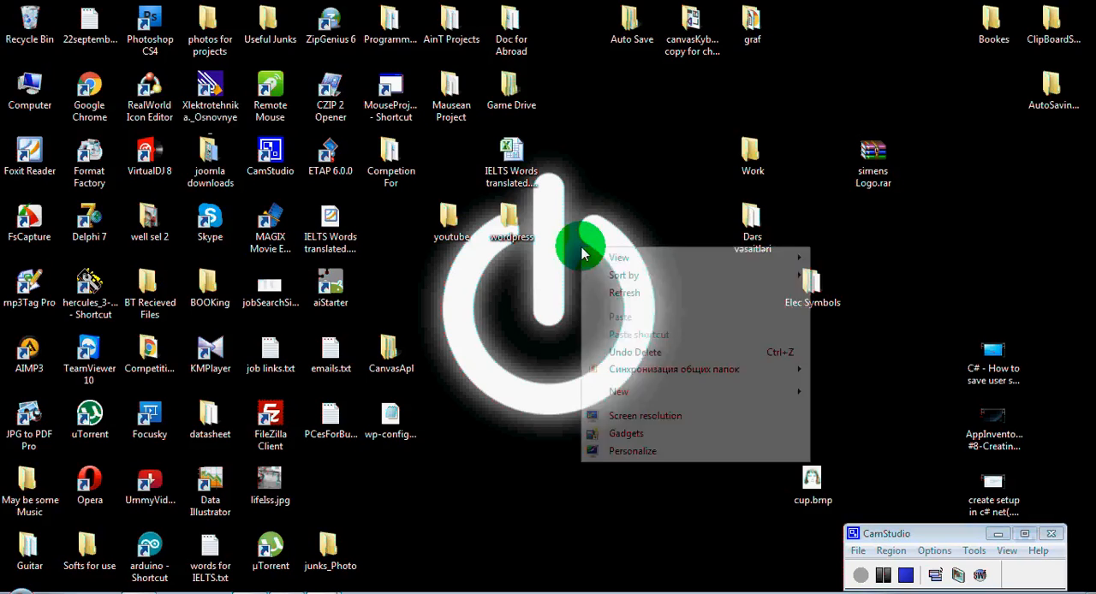
pyautogui.click(612, 300)
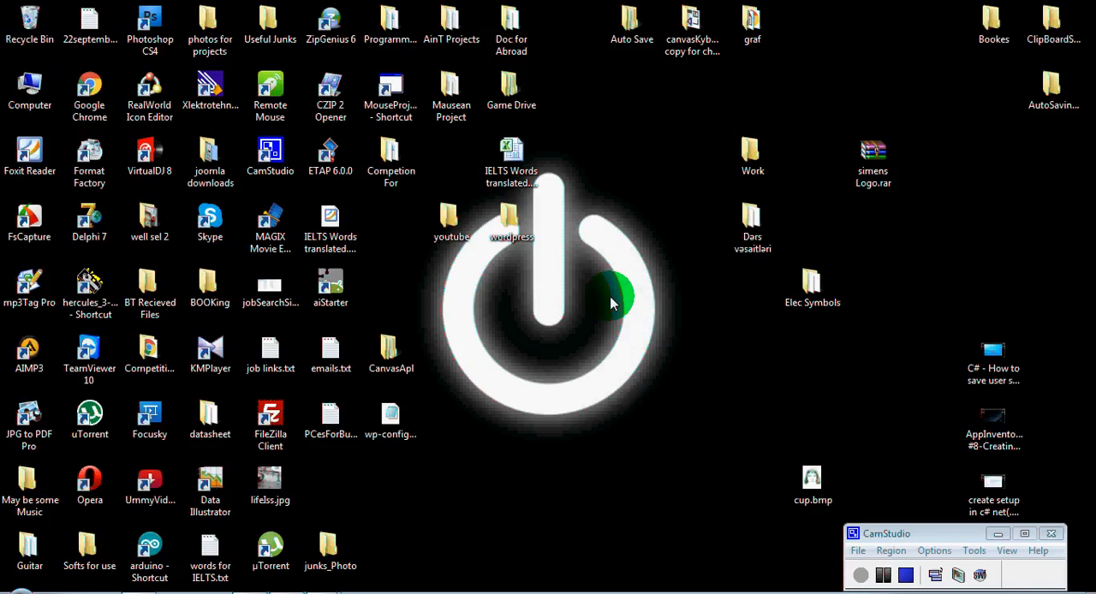
pyautogui.rightClick(612, 304)
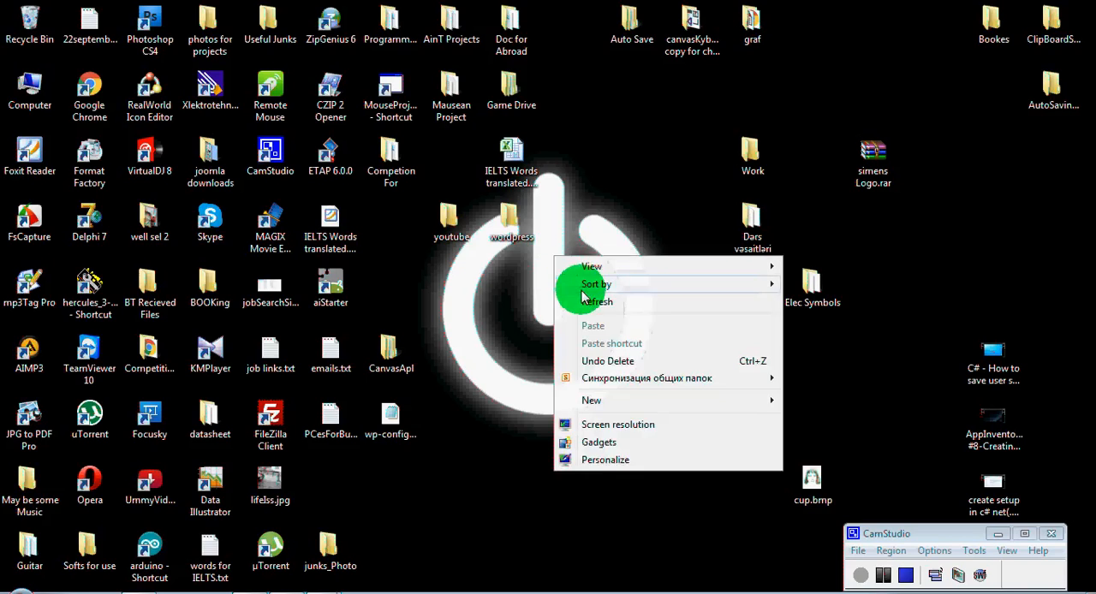
pyautogui.click(358, 502)
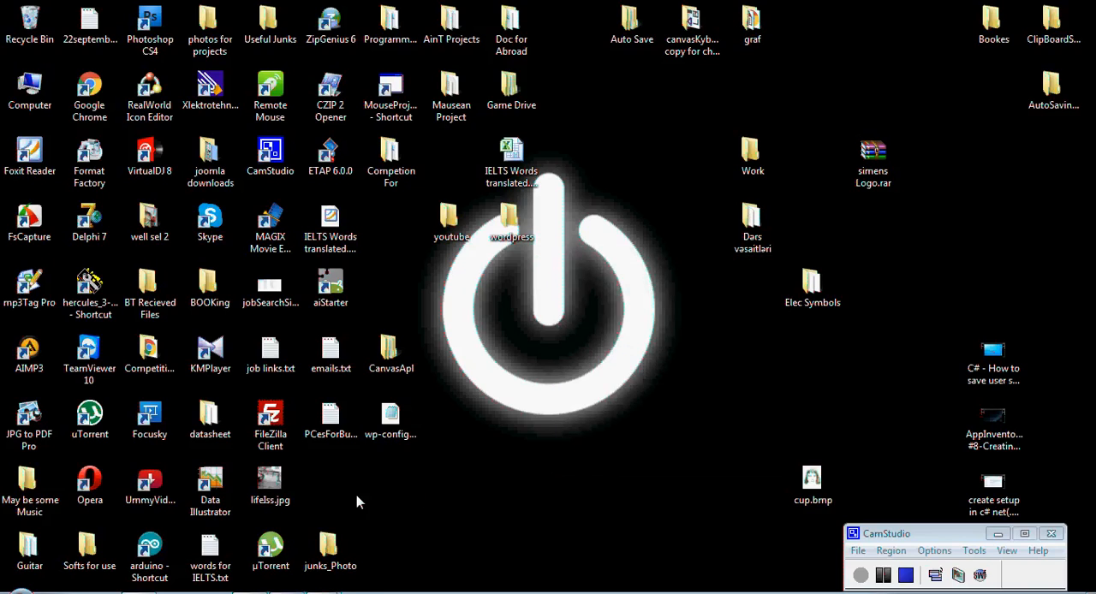
pyautogui.moveTo(330, 548)
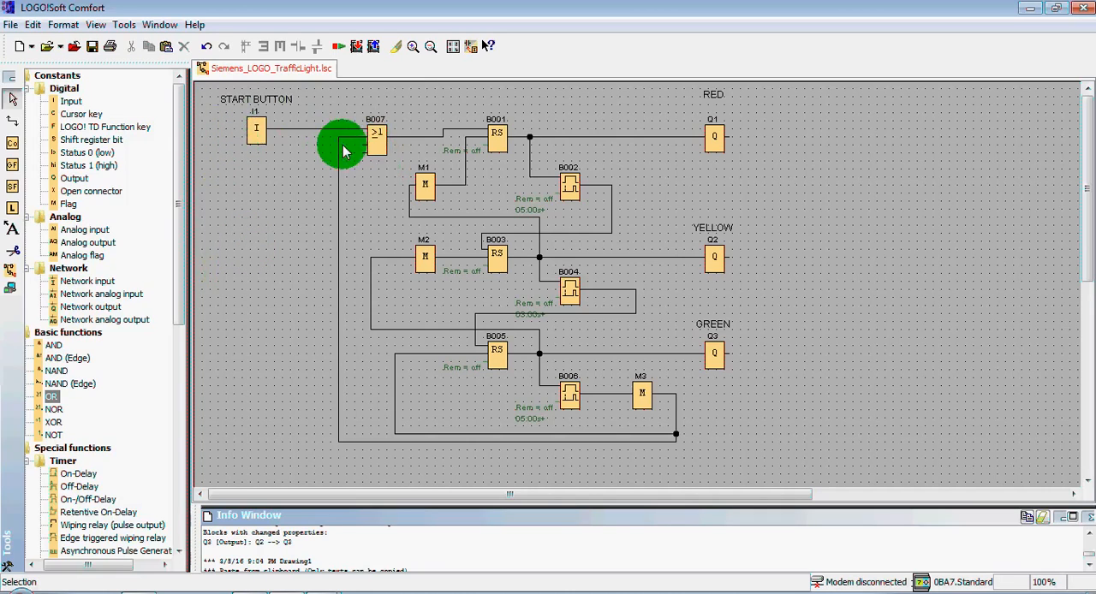
pyautogui.moveTo(612, 142)
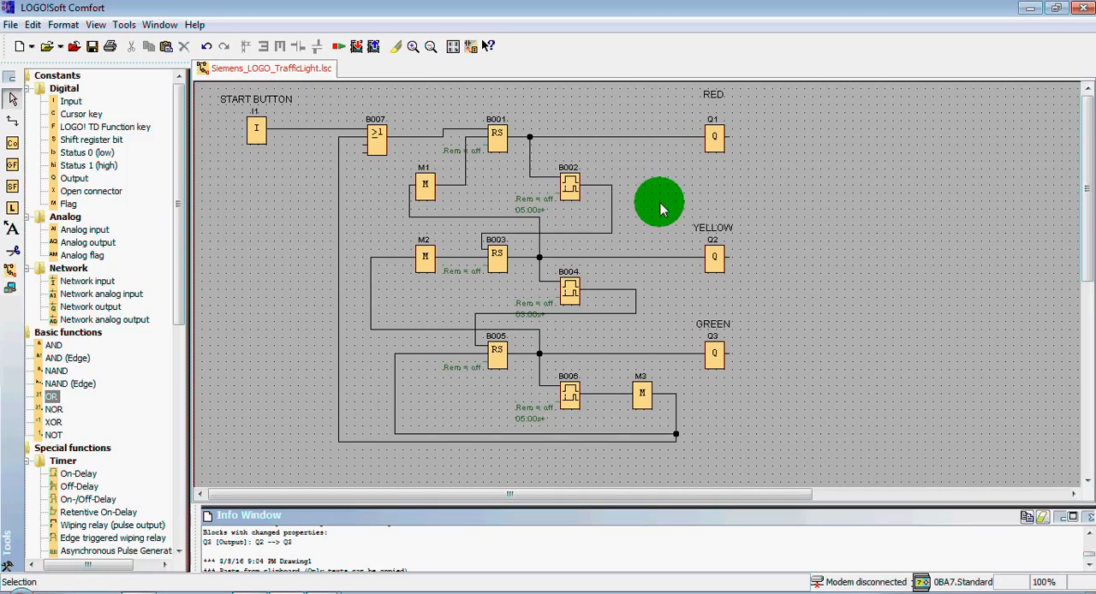
# Inspect the START BUTTON input's simulation settings and the RS latching relay B001
pyautogui.doubleClick(257, 132)
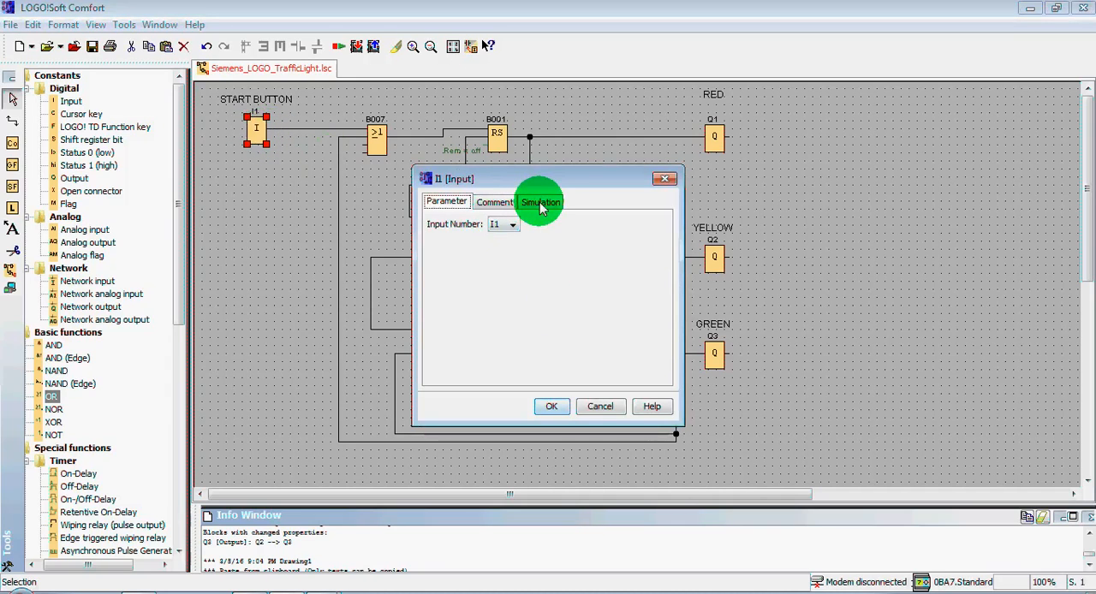
pyautogui.click(539, 201)
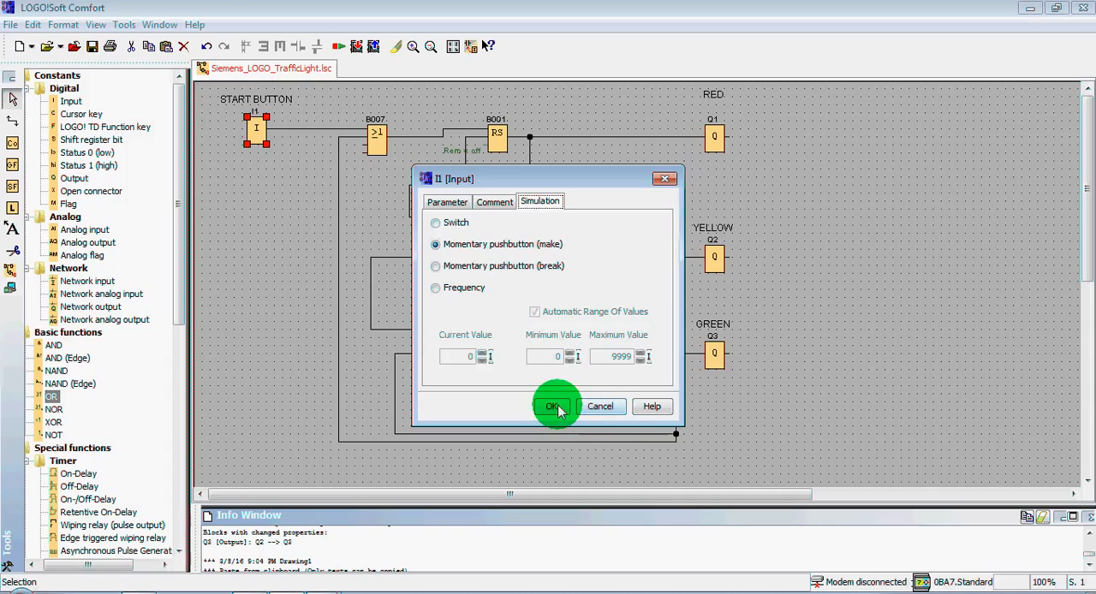
pyautogui.moveTo(599, 406)
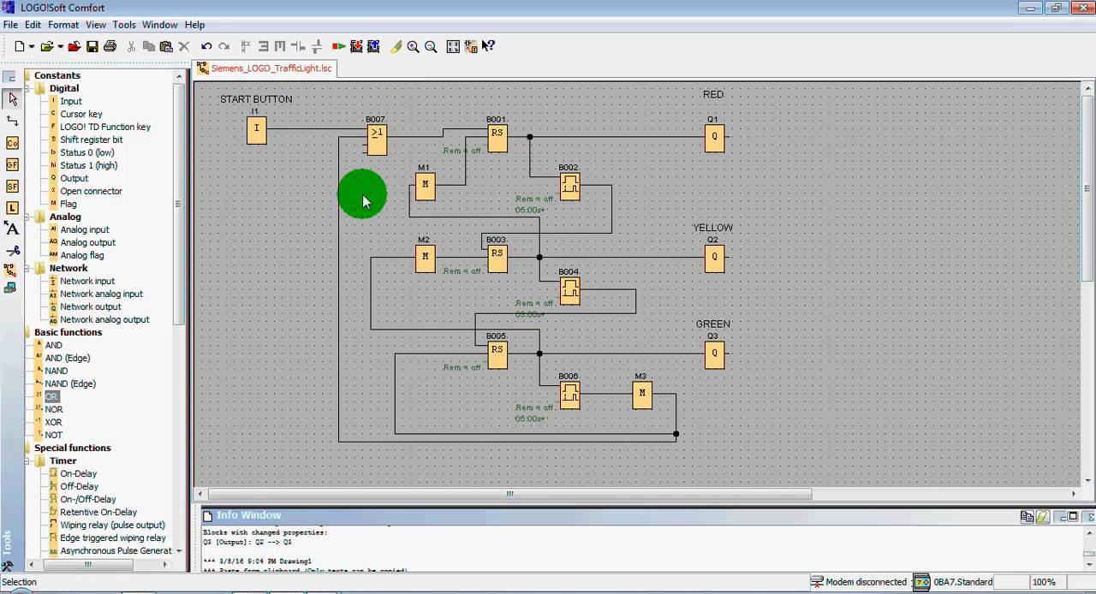
pyautogui.moveTo(439, 141)
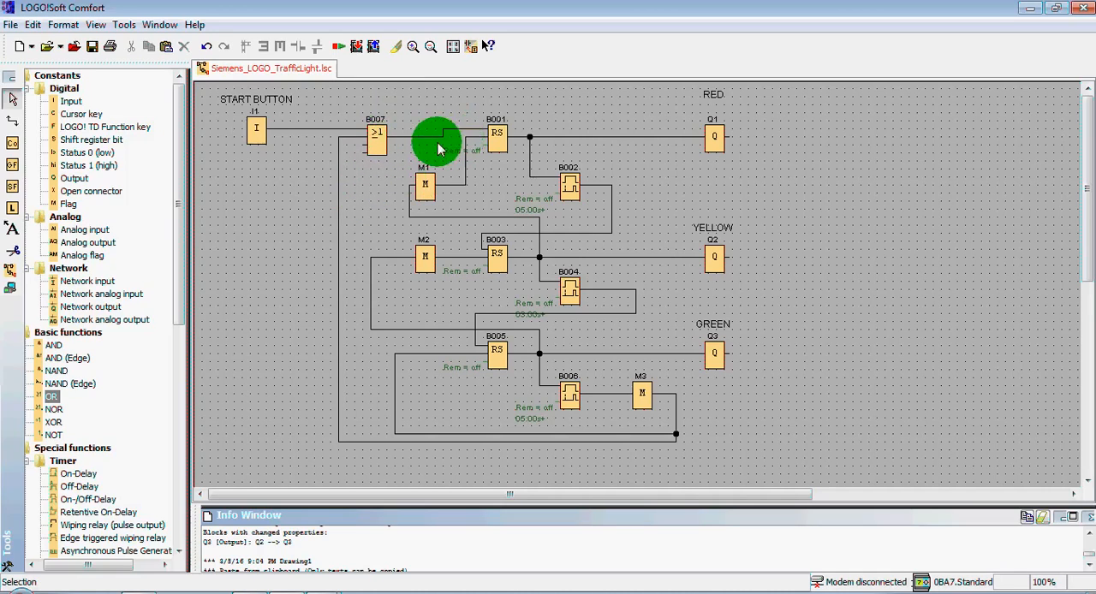
pyautogui.click(496, 133)
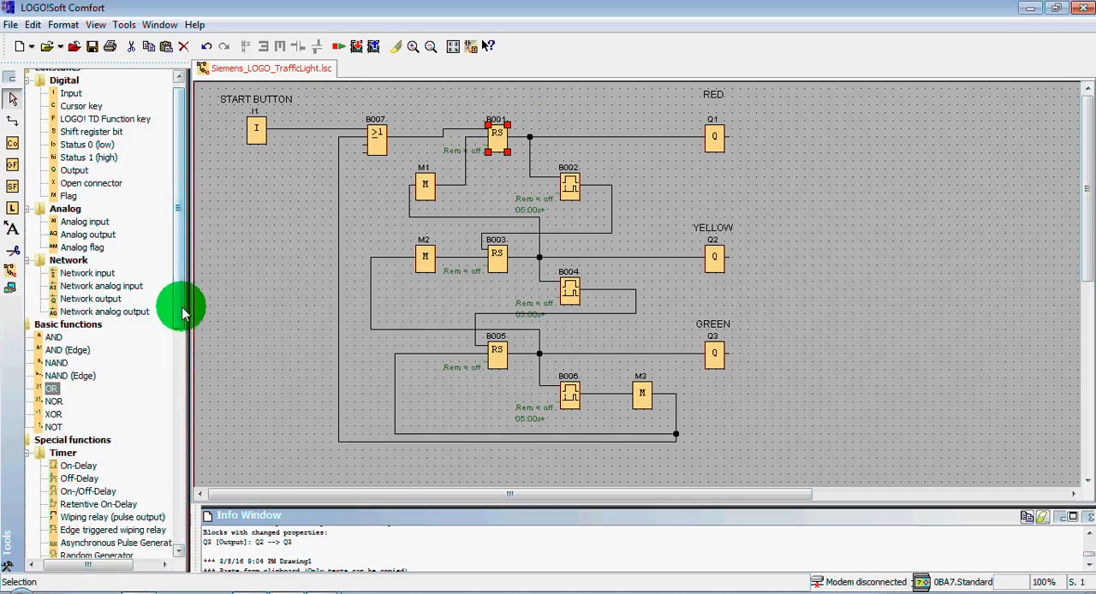
pyautogui.scroll(-3)
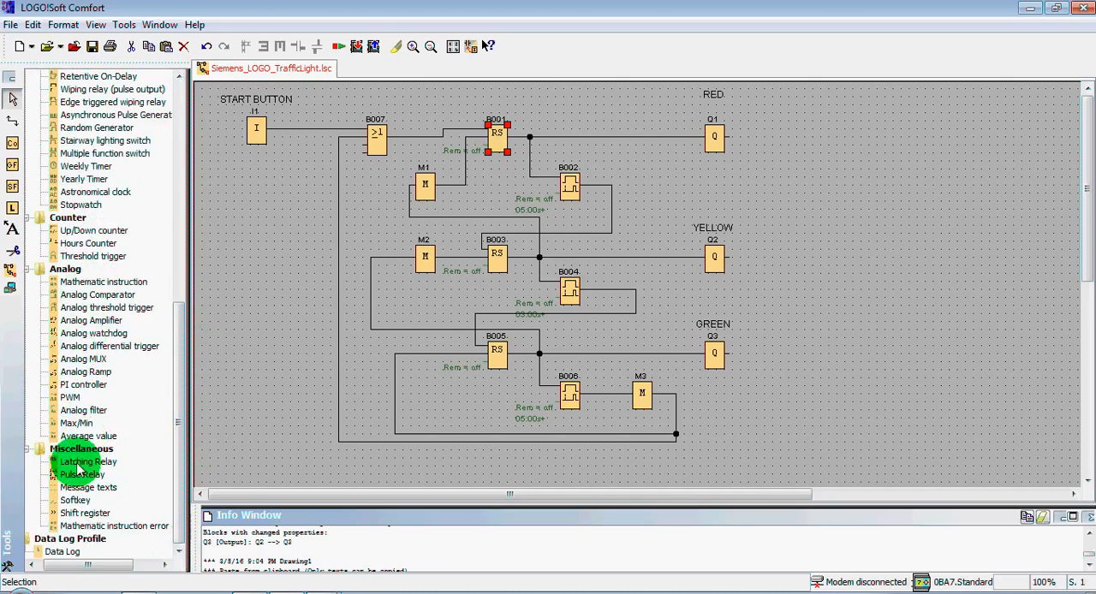
pyautogui.click(88, 462)
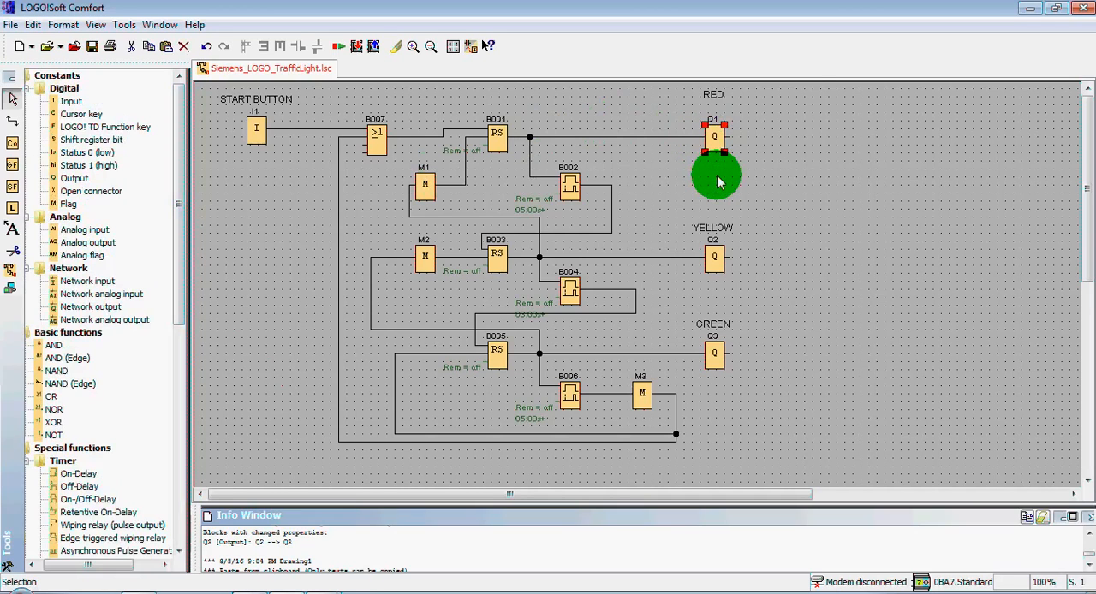
pyautogui.moveTo(717, 176); pyautogui.dragTo(717, 129)
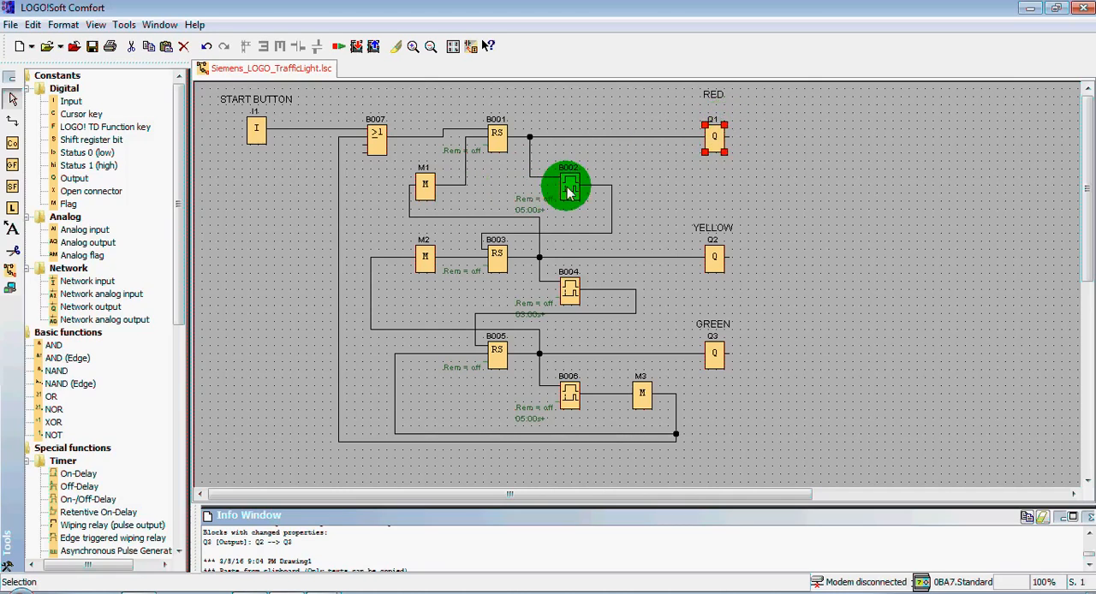
# Review the settings of timers B002 and B004 without changing them
pyautogui.doubleClick(567, 185)
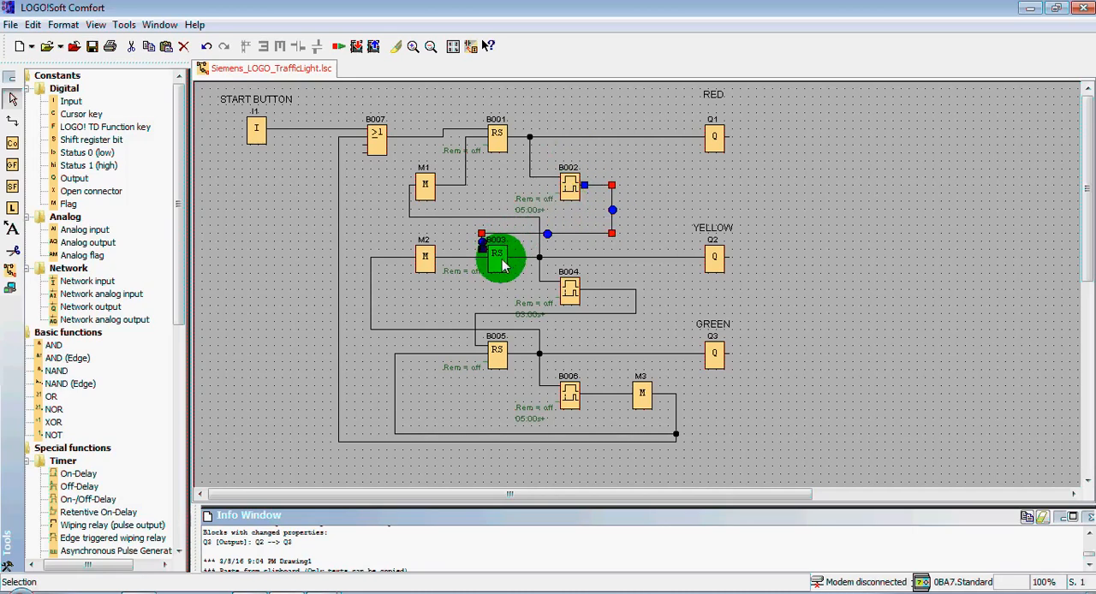
pyautogui.moveTo(496, 257)
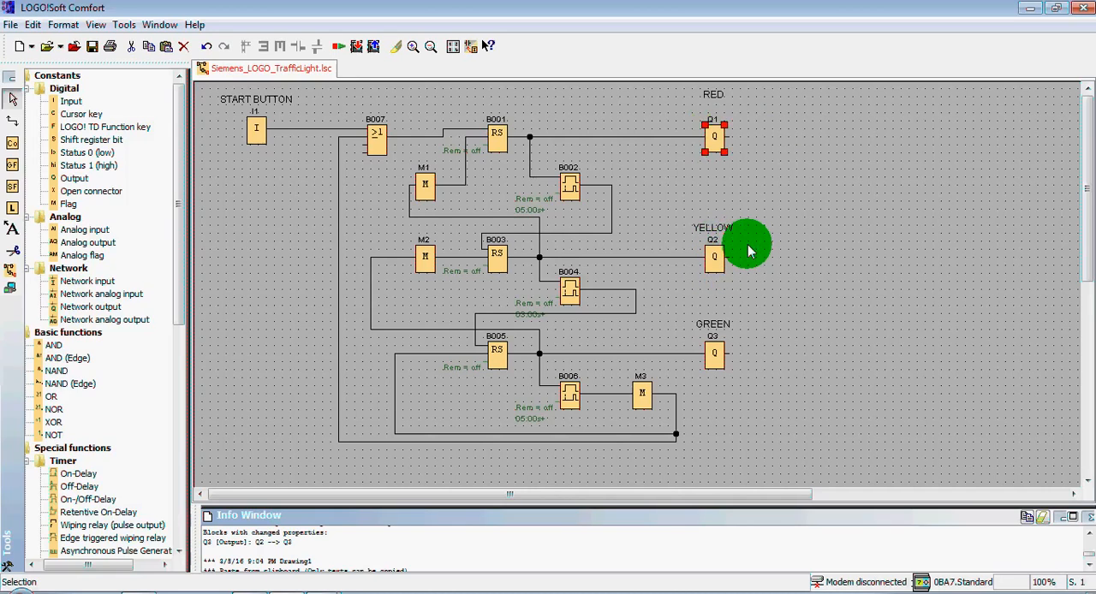
pyautogui.moveTo(600, 259)
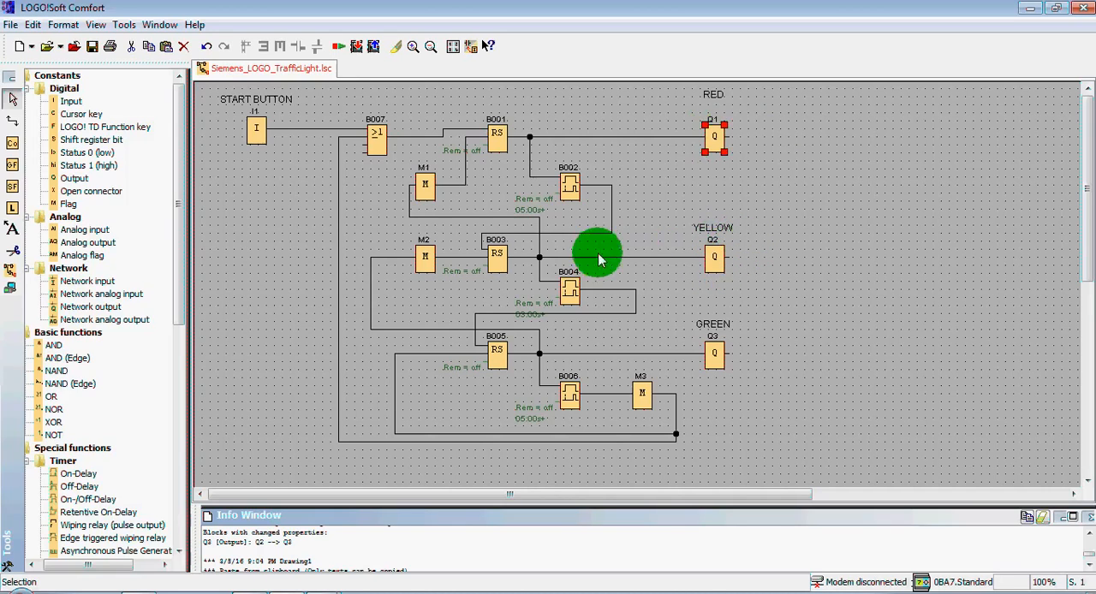
pyautogui.doubleClick(569, 290)
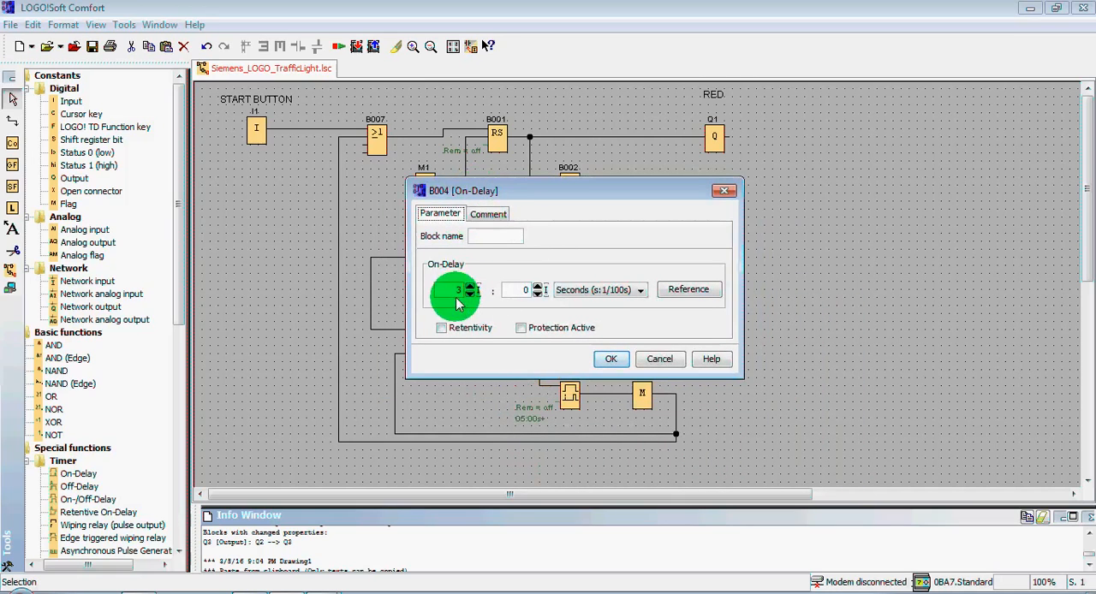
pyautogui.moveTo(659, 358)
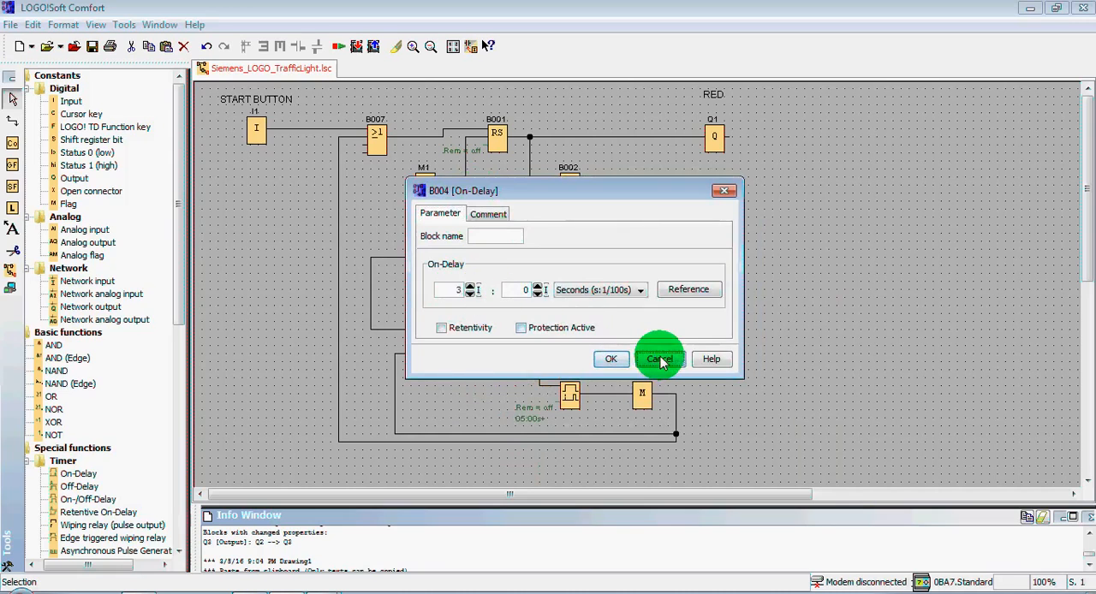
pyautogui.click(659, 359)
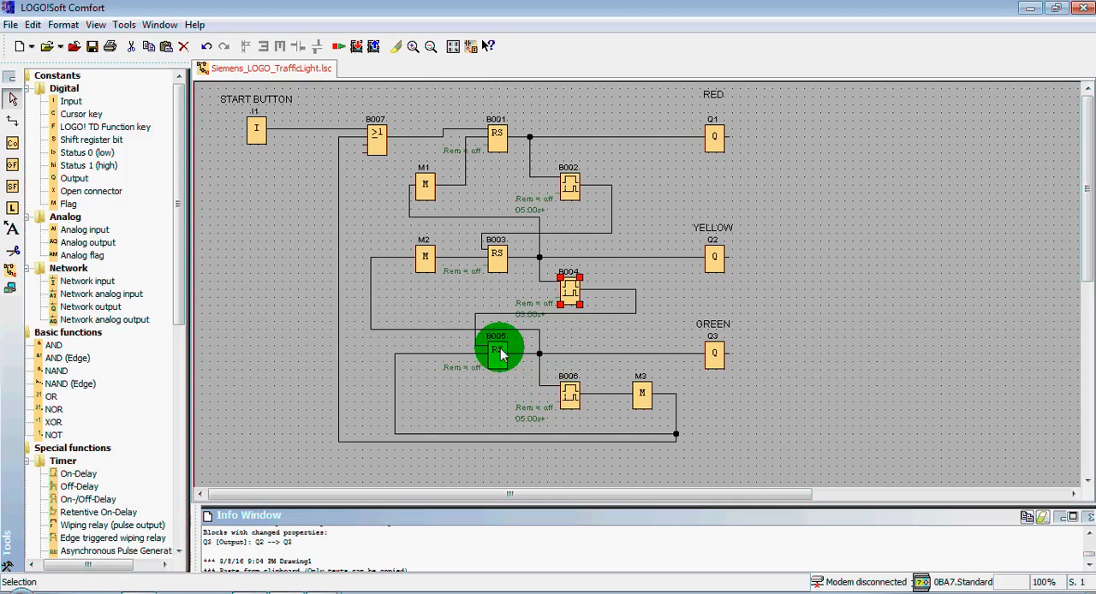
# Select RS block B005 and switch the program into simulation mode
pyautogui.click(497, 351)
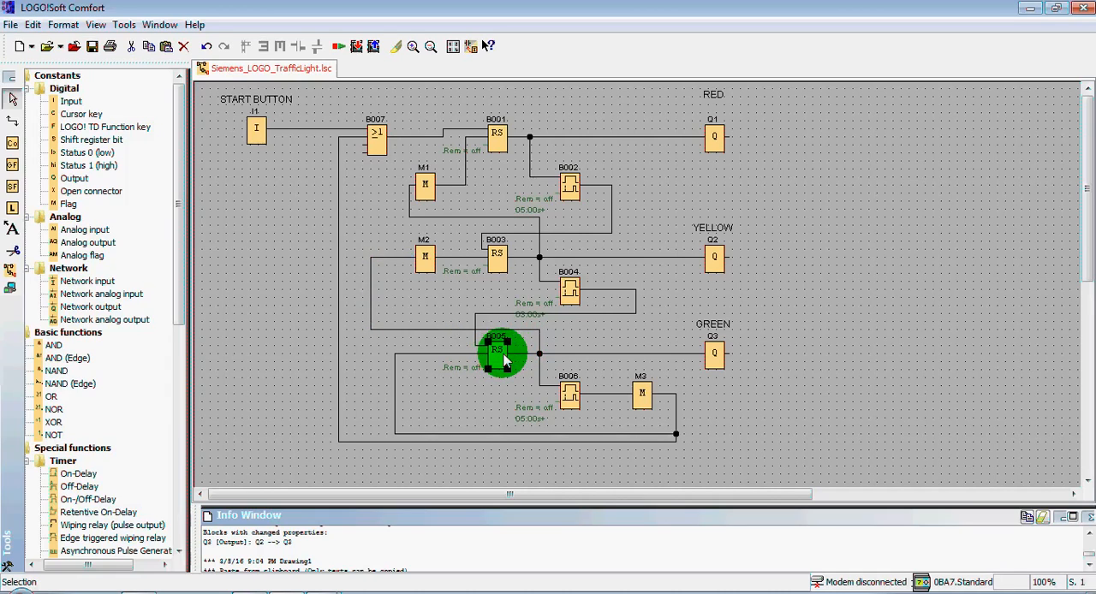
pyautogui.moveTo(504, 351)
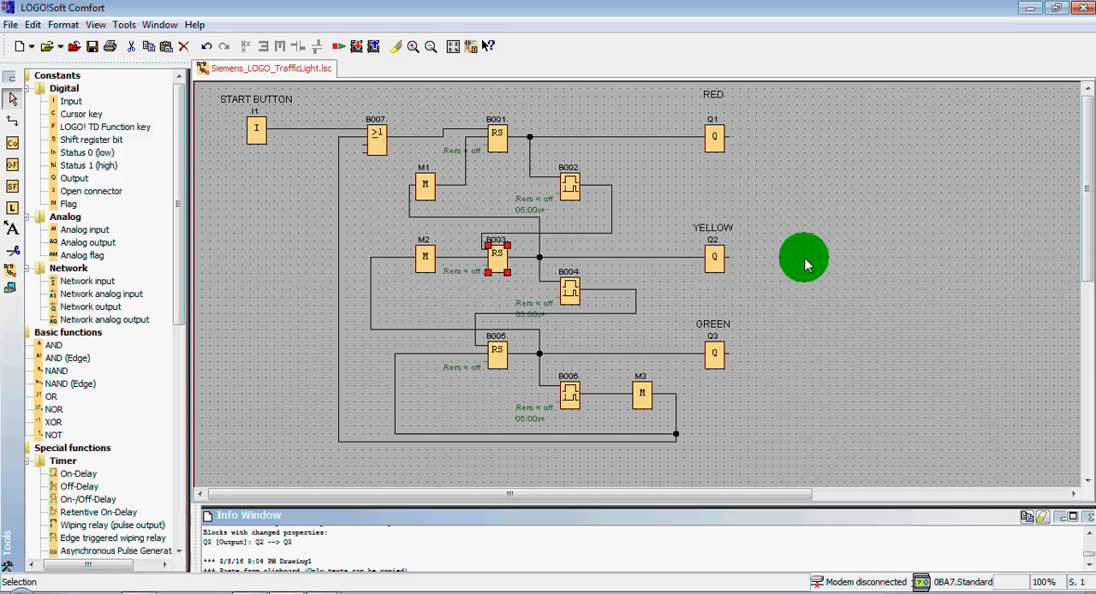
pyautogui.rightClick(805, 261)
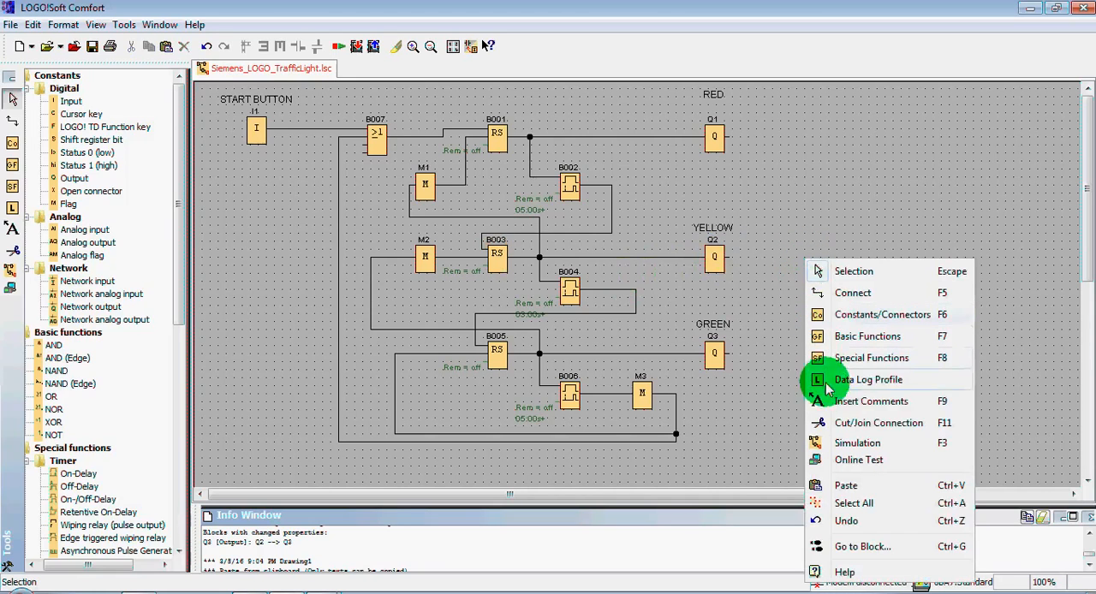
pyautogui.click(857, 443)
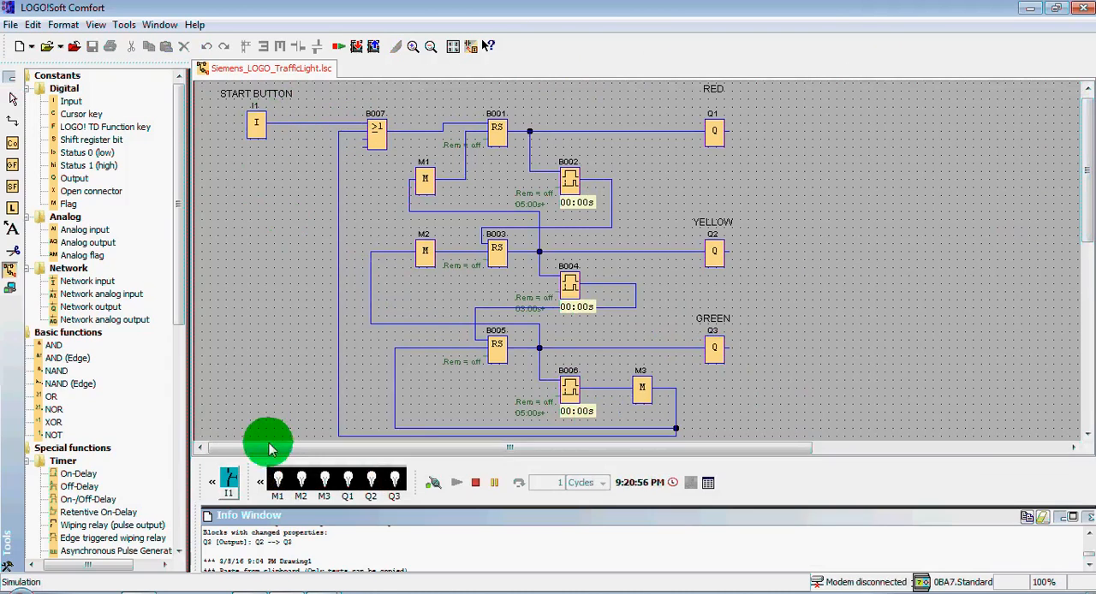
pyautogui.moveTo(229, 482)
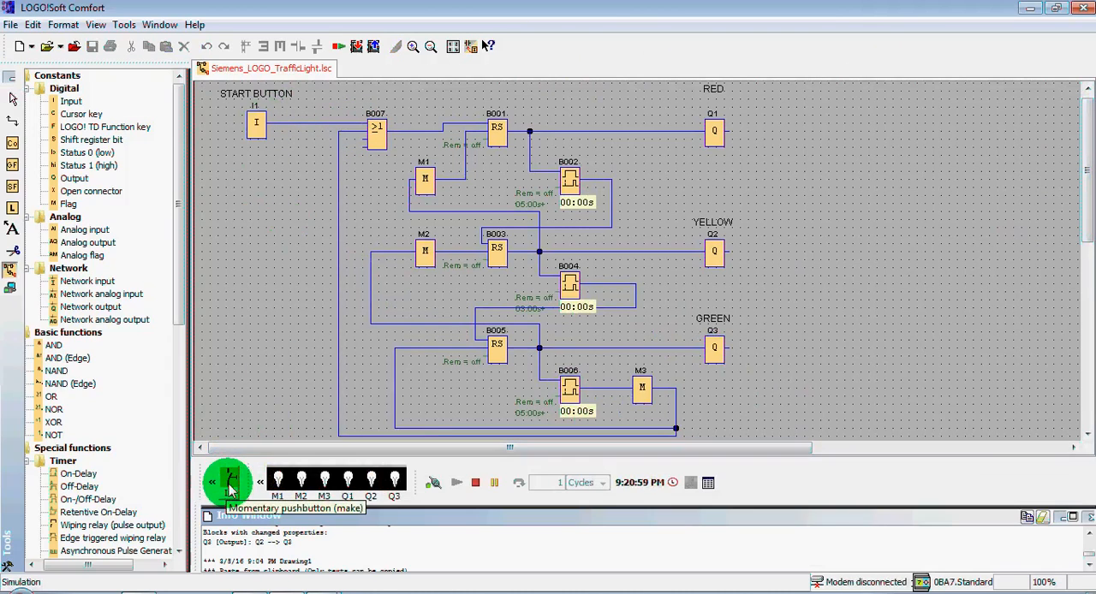
# Press simulated input I1 so outputs Q1, Q2 and Q3 light in turn
pyautogui.click(229, 479)
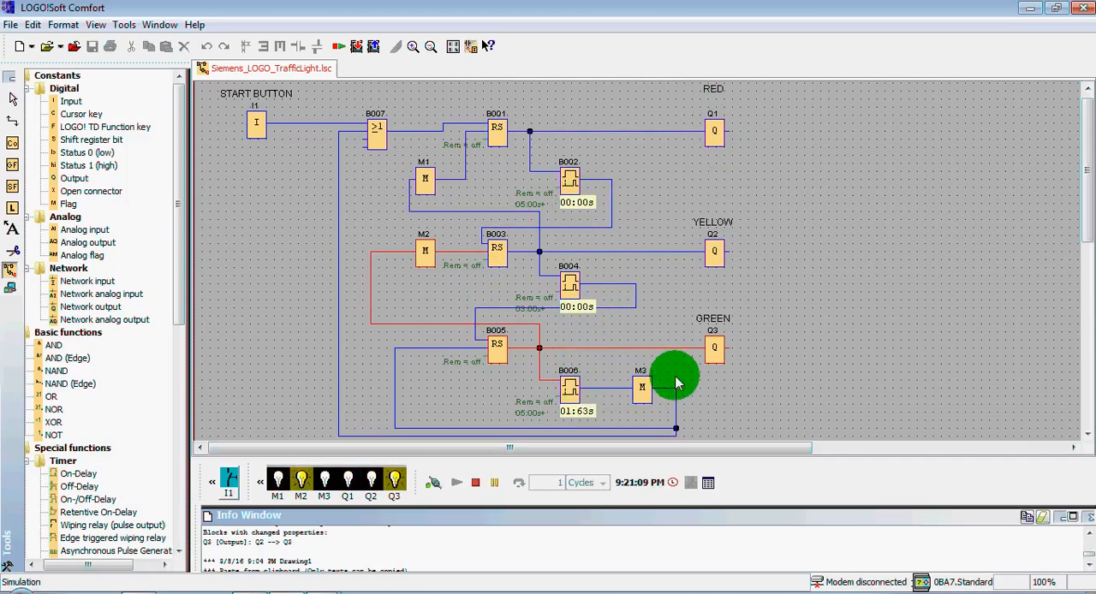
pyautogui.moveTo(835, 349)
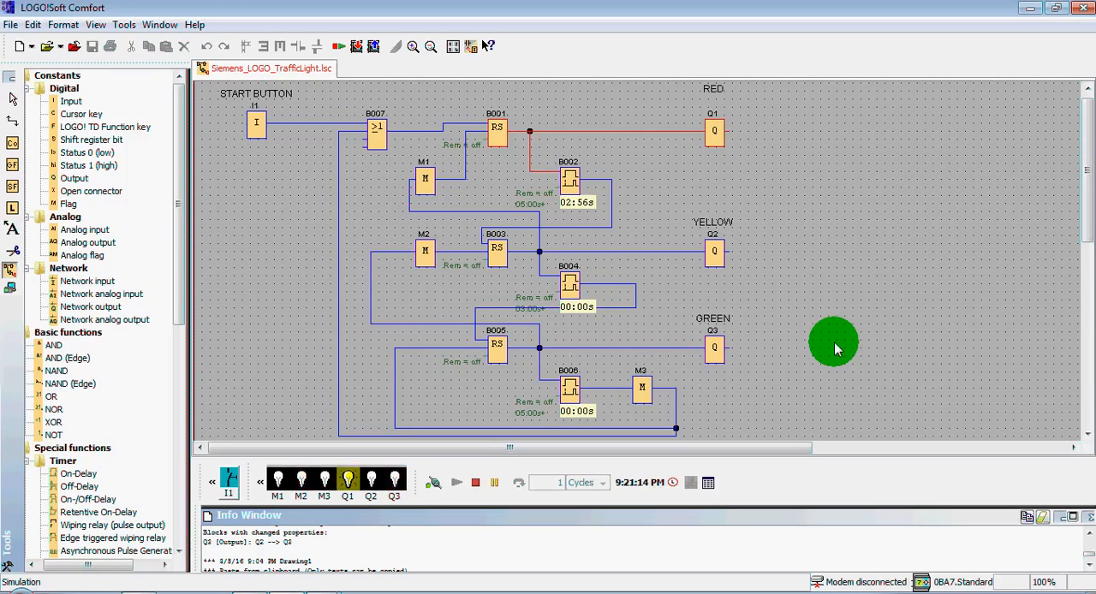
pyautogui.moveTo(766, 211)
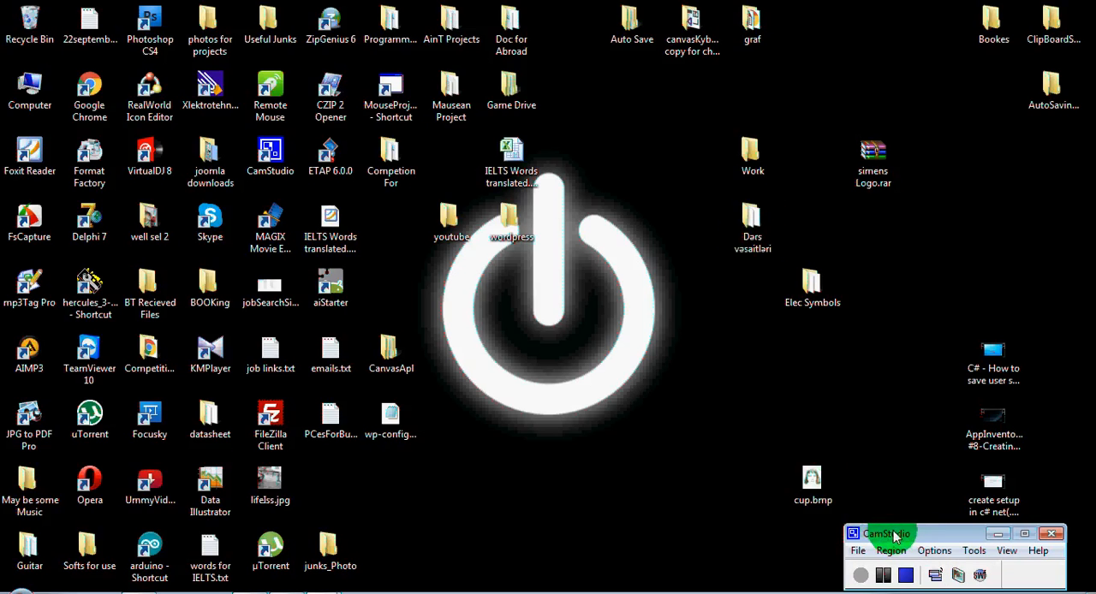
# End the CamStudio capture with its Stop button
pyautogui.click(883, 575)
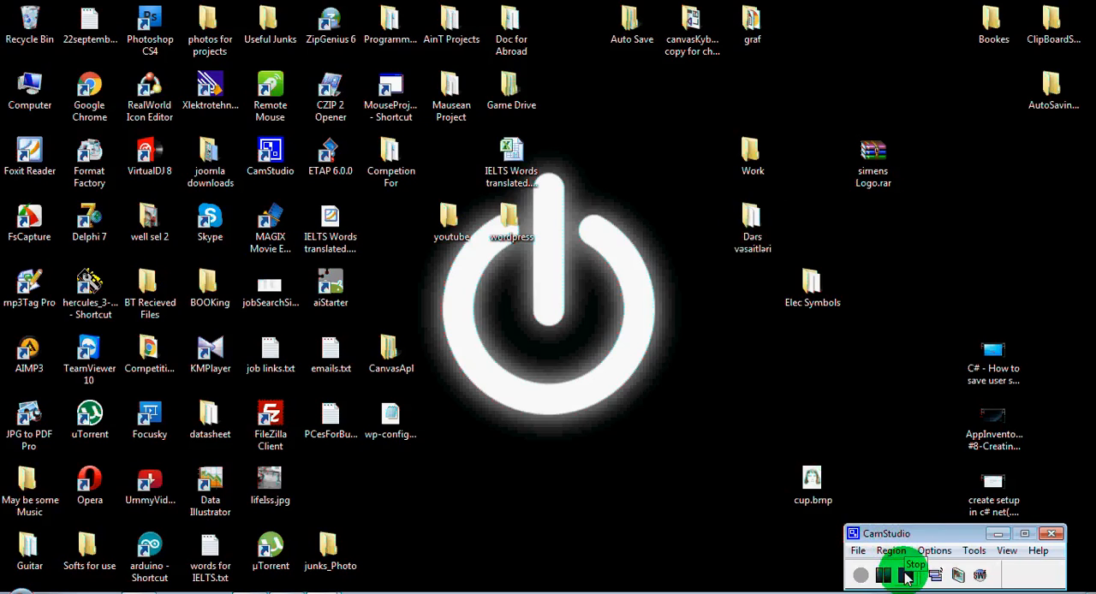